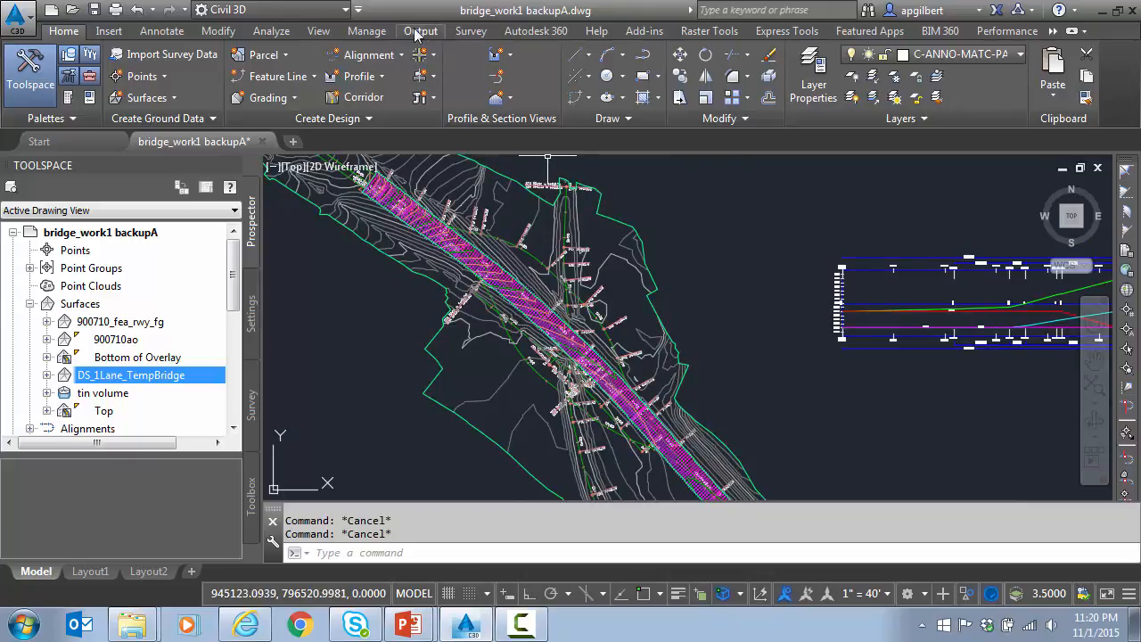
# - Switch to the Analyze ribbon to reveal the Volumes and Materials tools
pyautogui.click(271, 30)
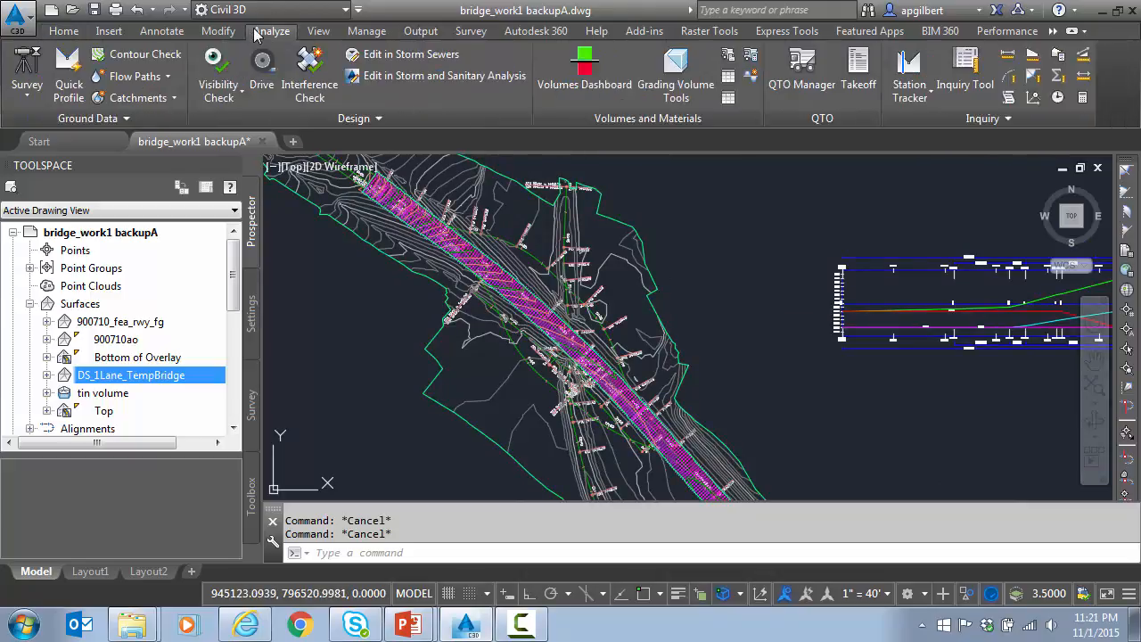
pyautogui.moveTo(584, 71)
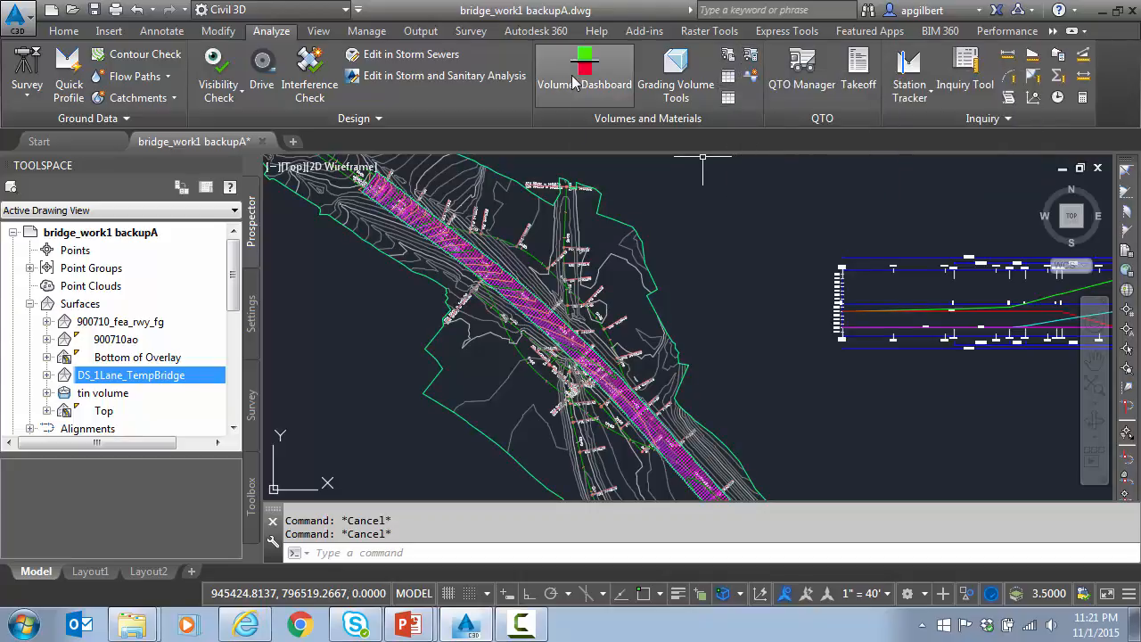
pyautogui.moveTo(584, 71)
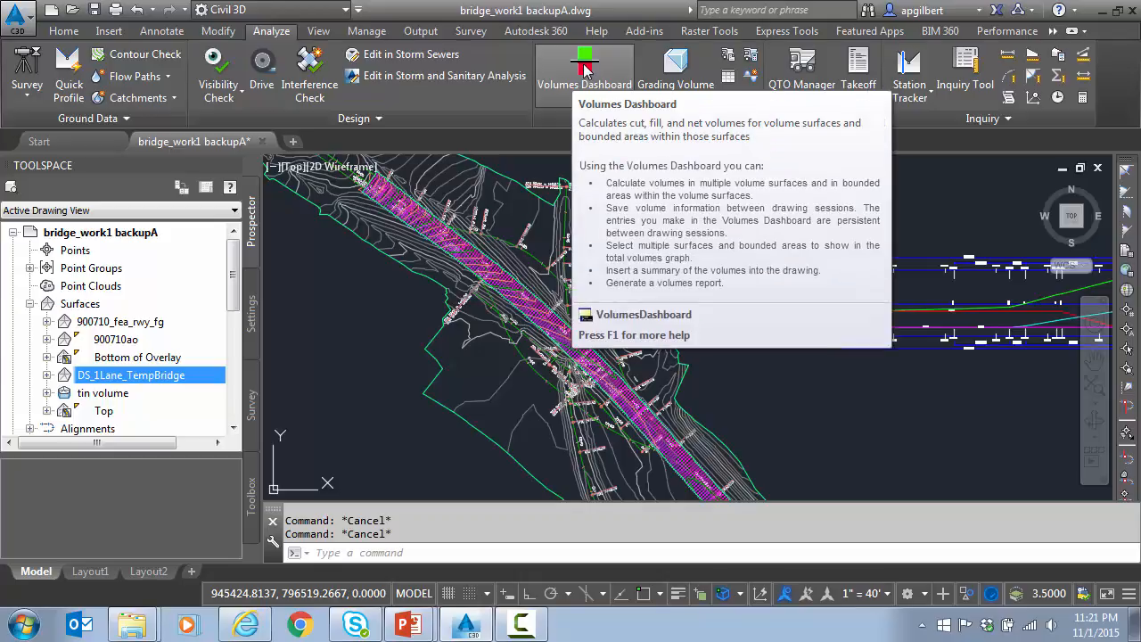
# - Open the Volumes Dashboard and include the tin volume entry (307.91 cut, 27.28 fill)
pyautogui.click(584, 67)
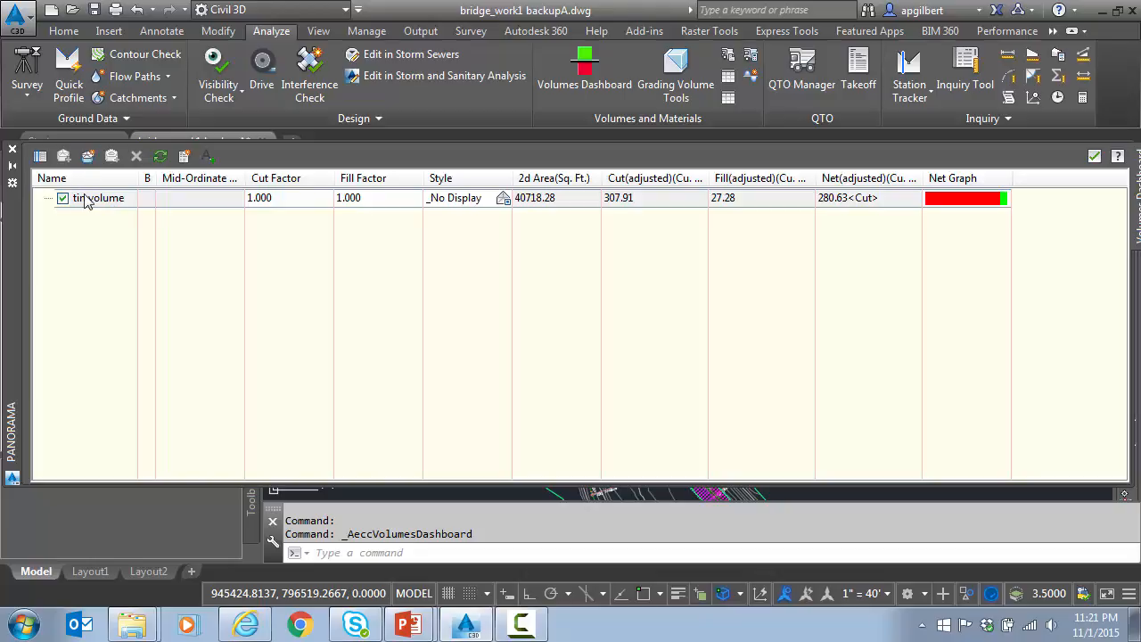
pyautogui.moveTo(394, 194)
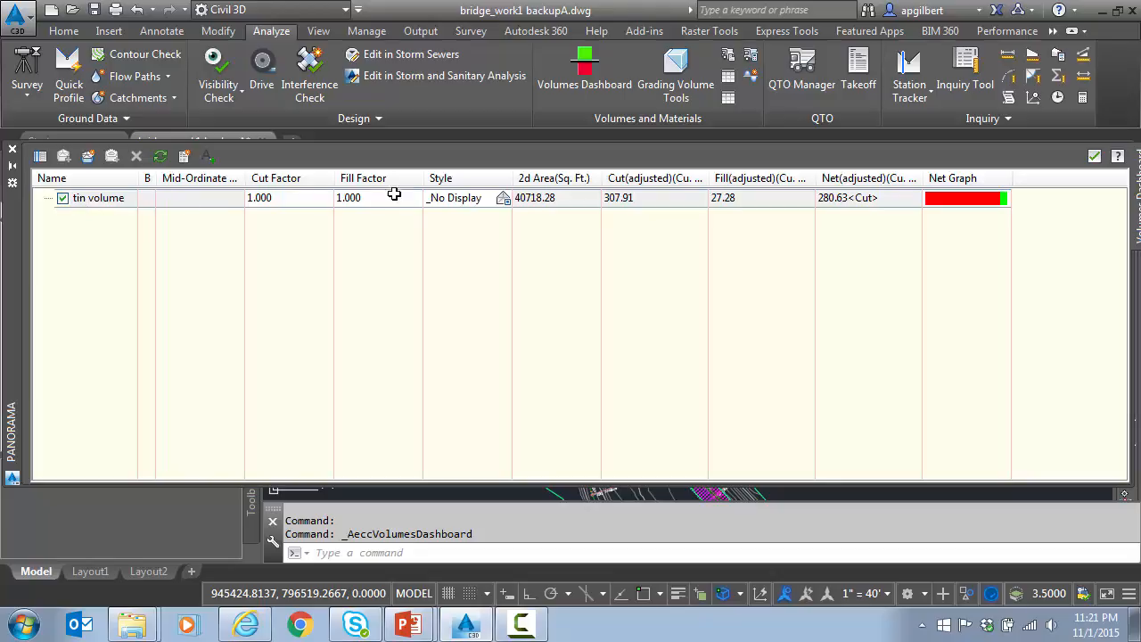
pyautogui.moveTo(897, 210)
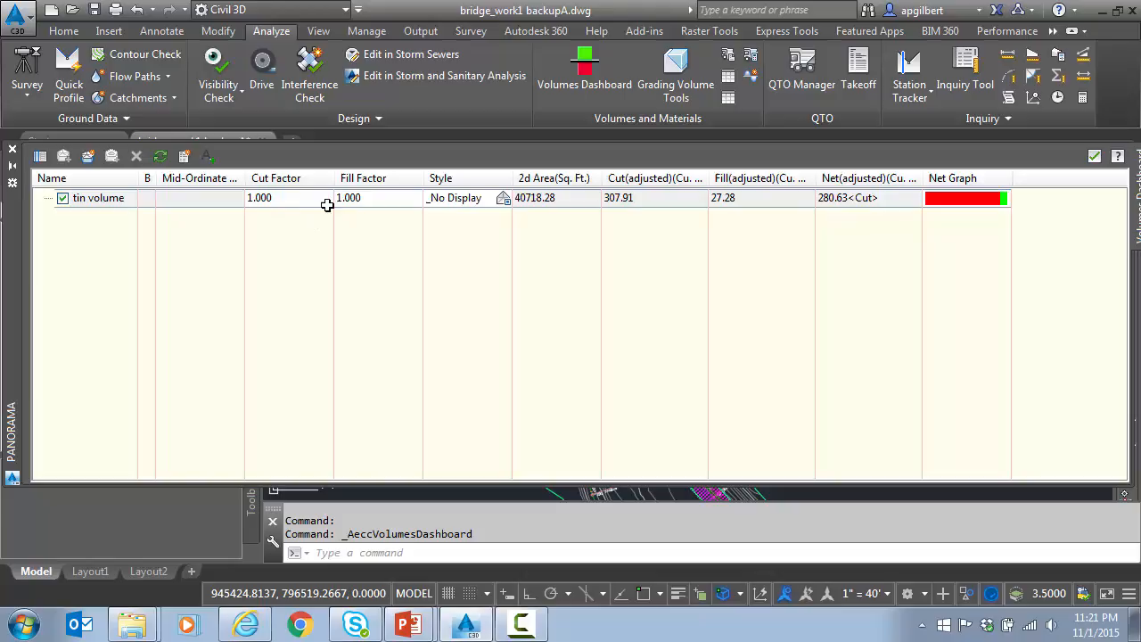
pyautogui.click(63, 197)
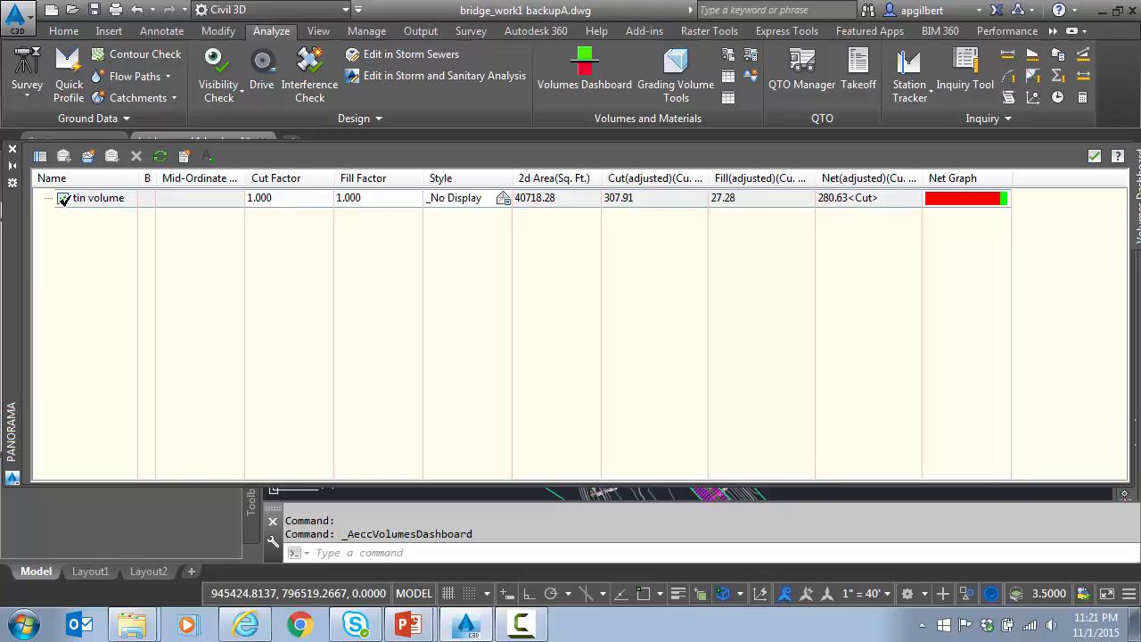
pyautogui.click(63, 198)
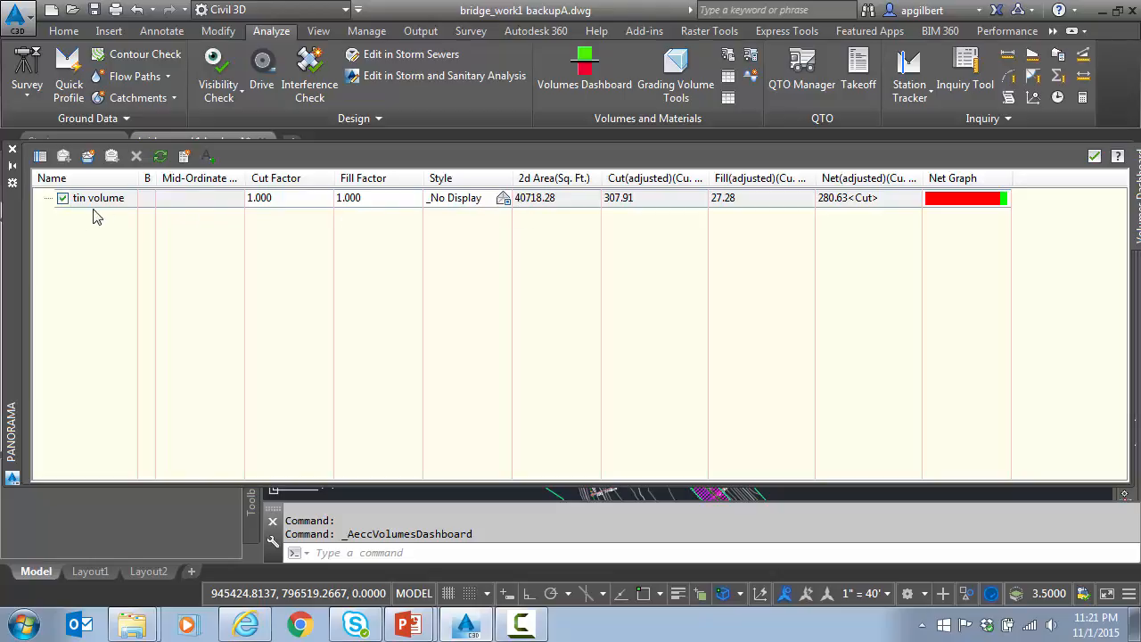
pyautogui.moveTo(884, 257)
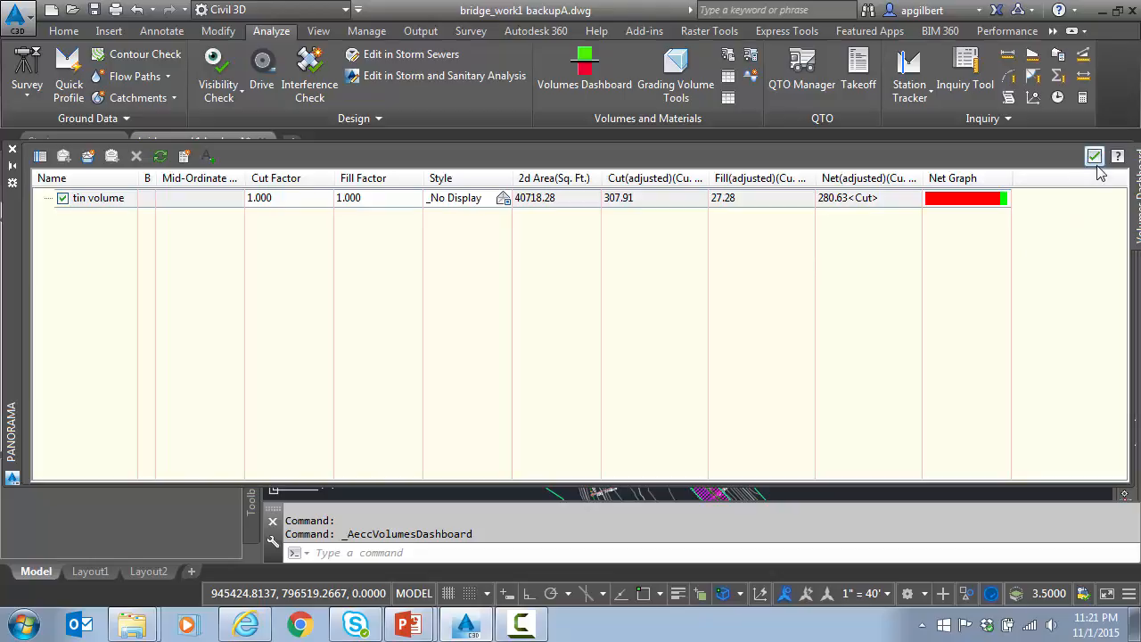
pyautogui.moveTo(1095, 157)
pyautogui.write('REPORT')
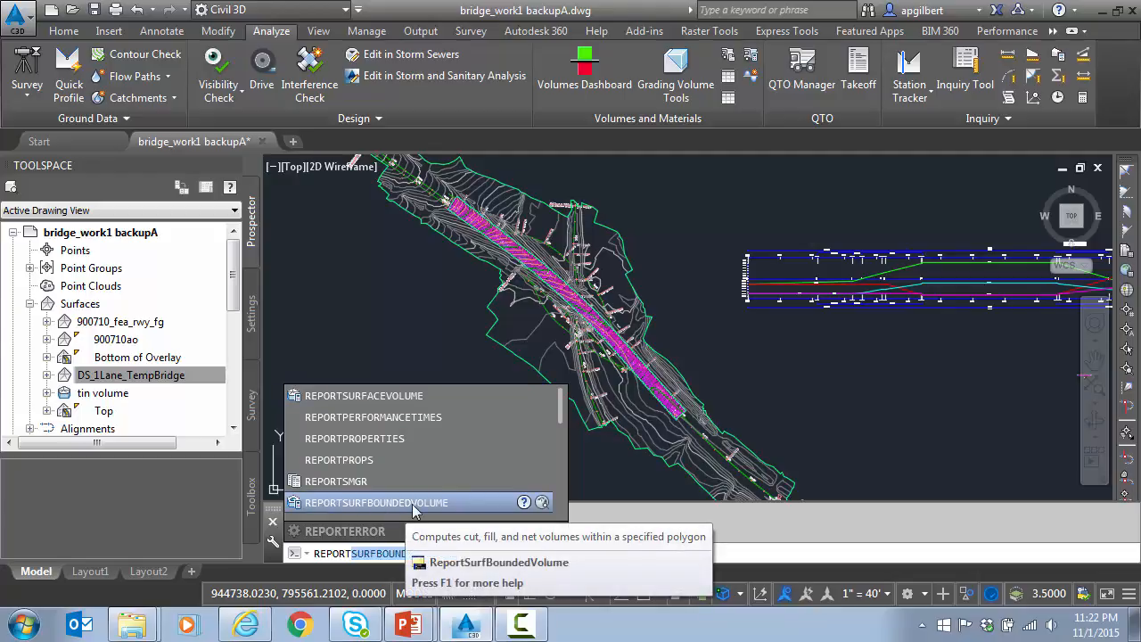
pyautogui.moveTo(413, 395)
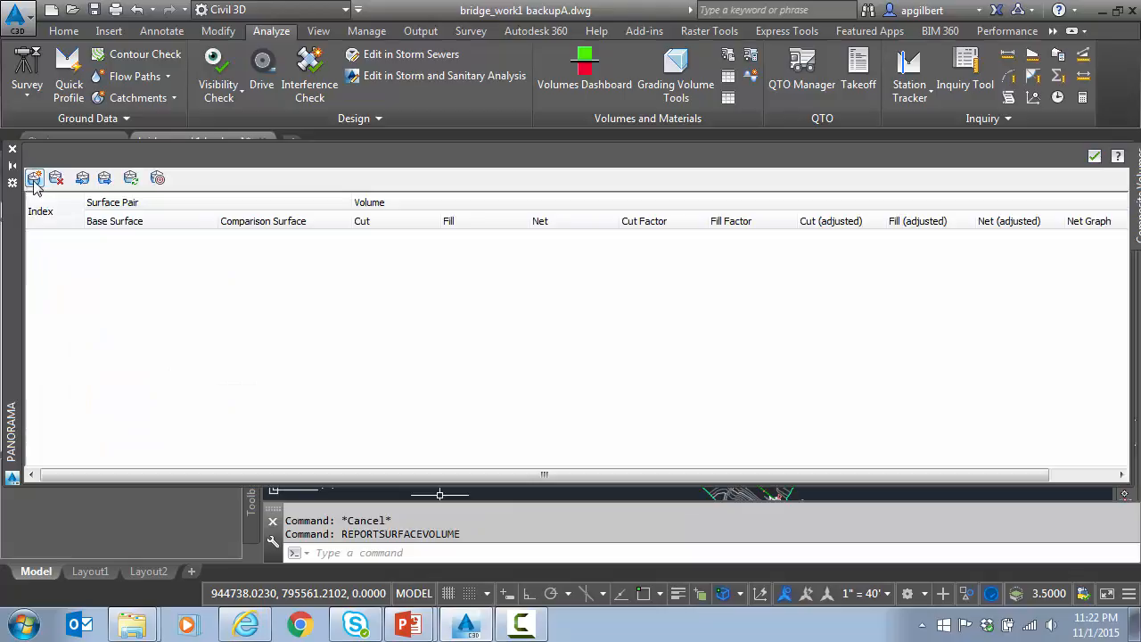
# - Add a volume entry comparing 900710ao with Bottom of Overlay as comparison surface
pyautogui.click(35, 177)
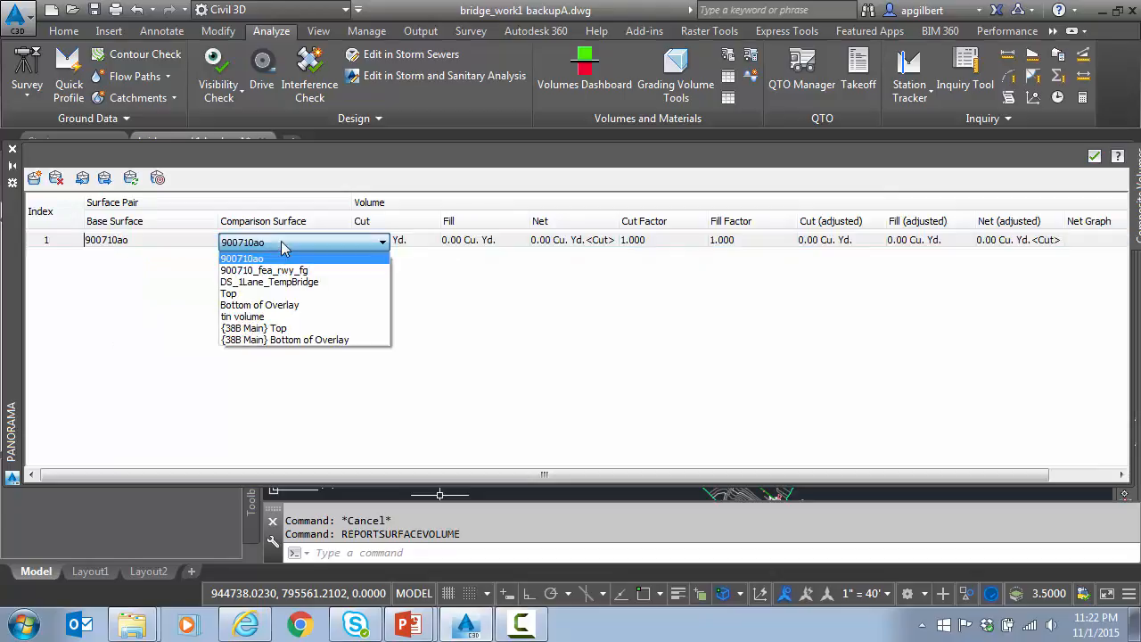
pyautogui.click(259, 304)
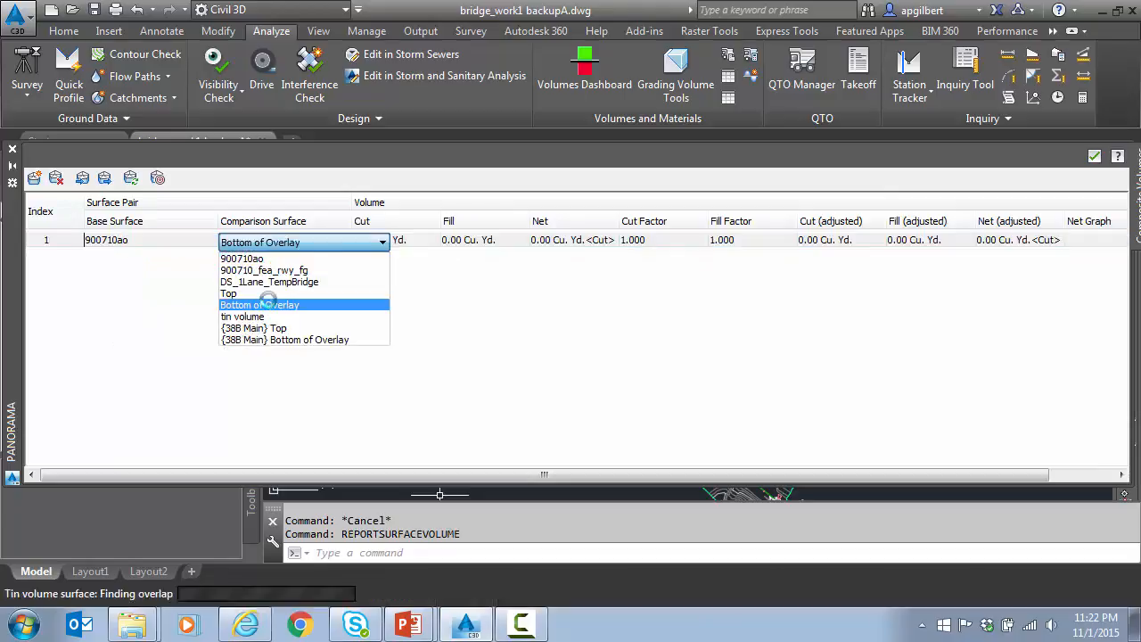
pyautogui.click(258, 304)
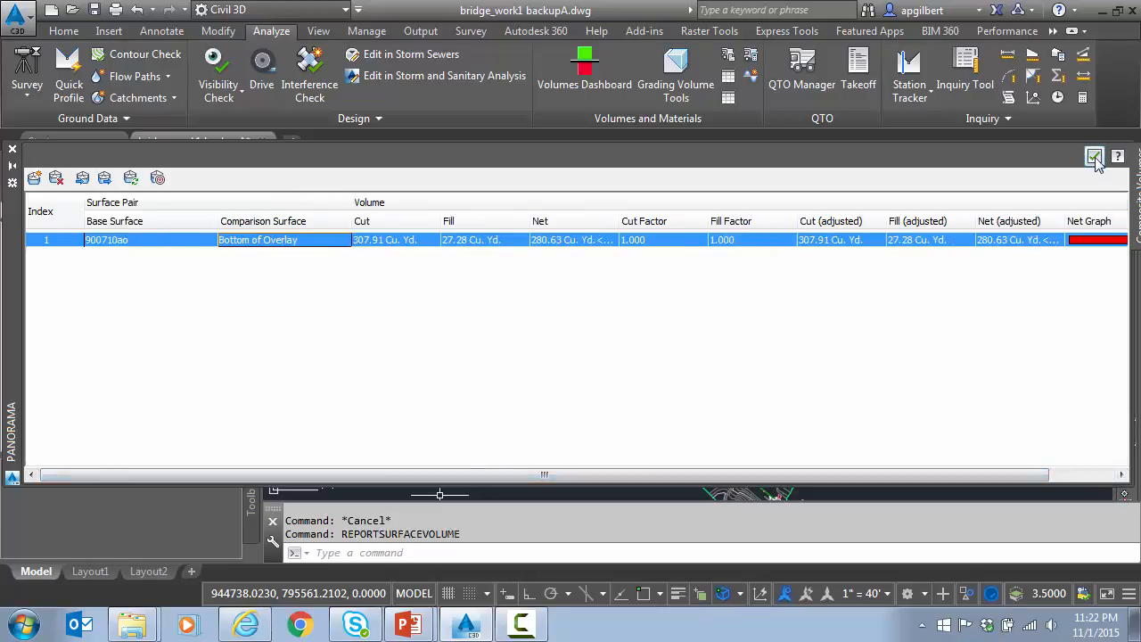
# - Close the Composite Volumes comparison panel with the checkmark
pyautogui.click(1116, 157)
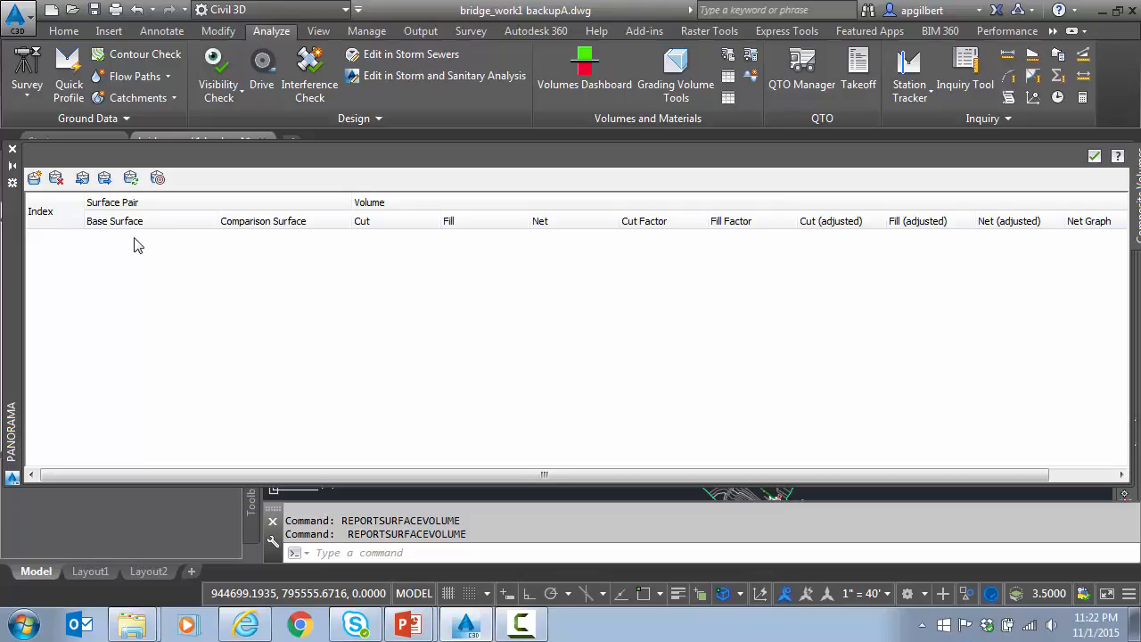
pyautogui.moveTo(145, 274)
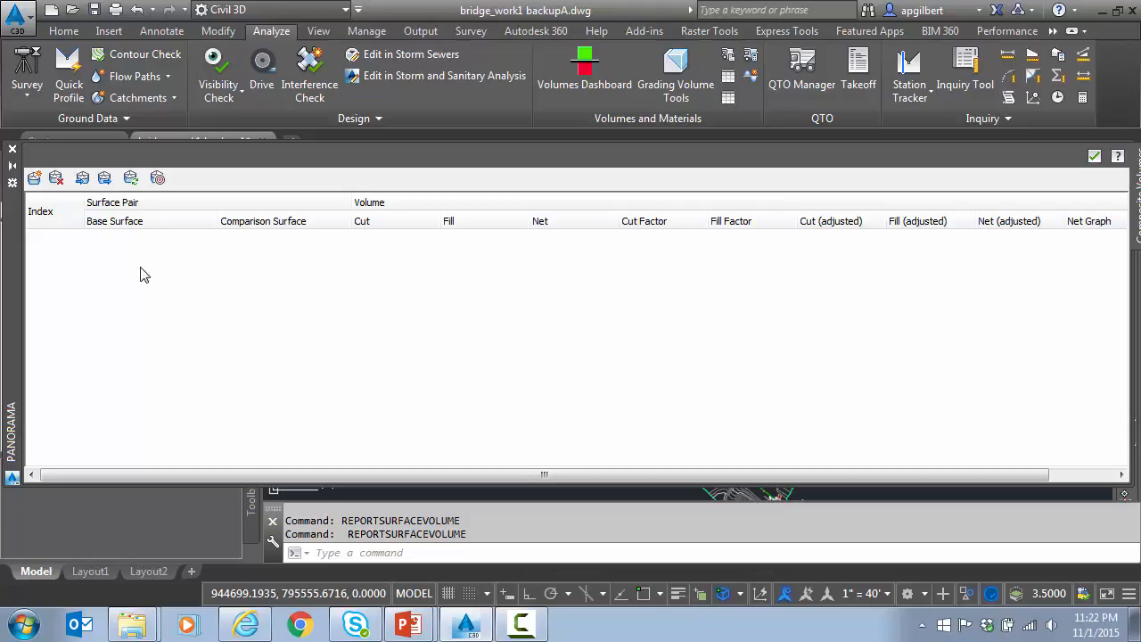
pyautogui.moveTo(128, 265)
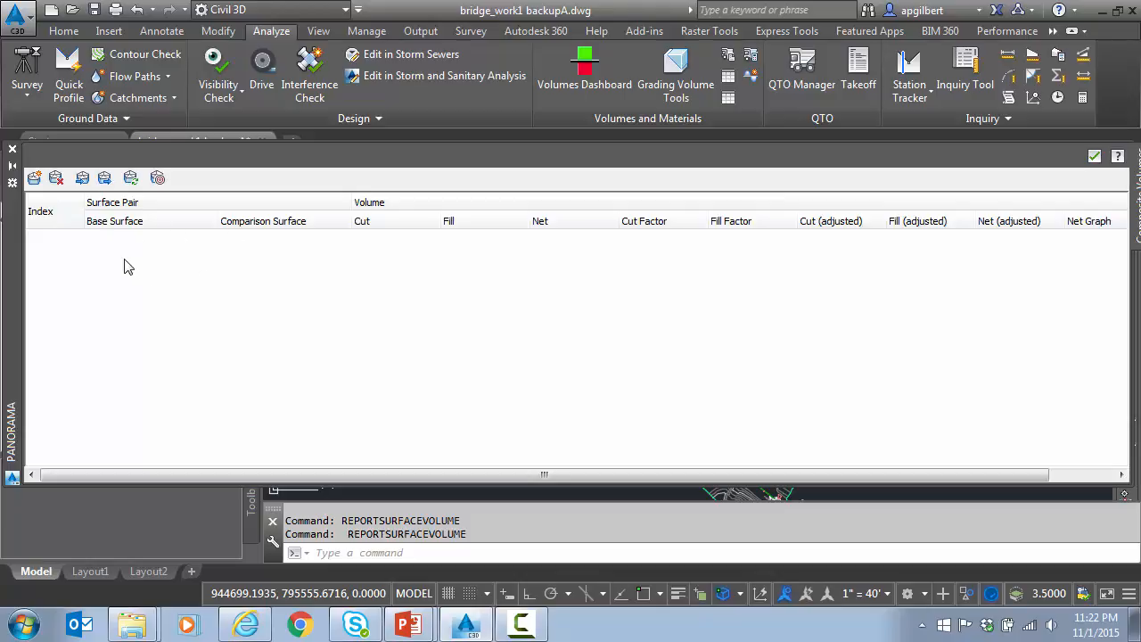